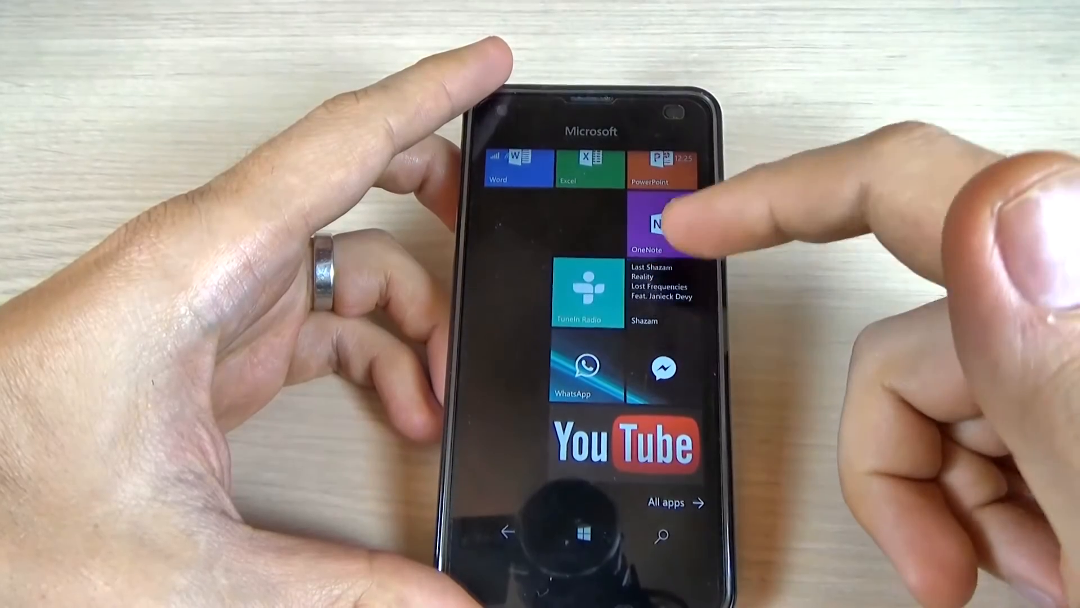
Scroll through the Start screen tiles toward the alphabetical app list.
scroll("down", 3)
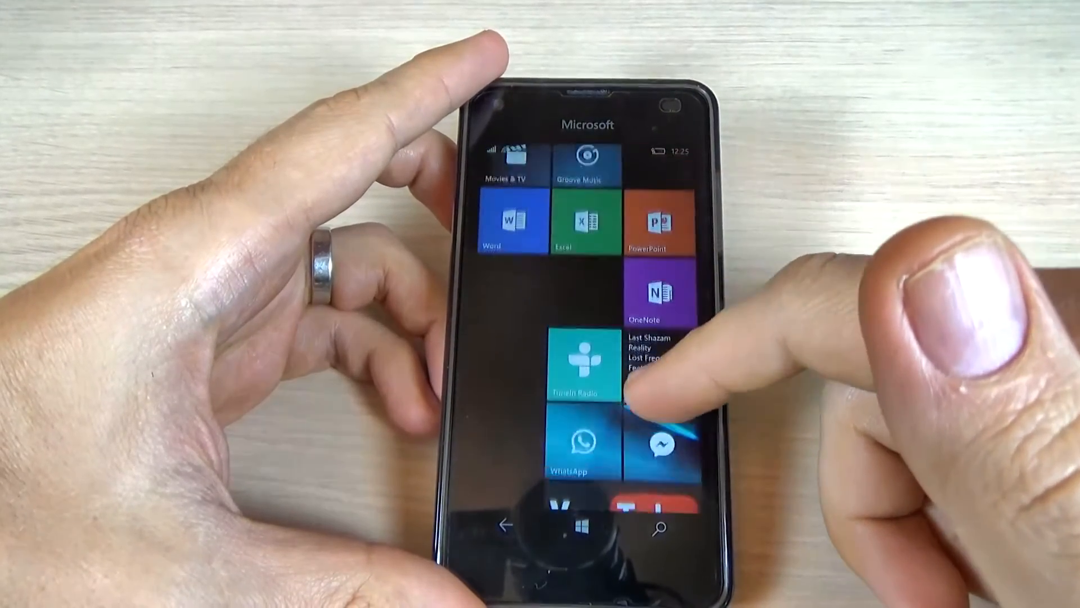
scroll("down", 3)
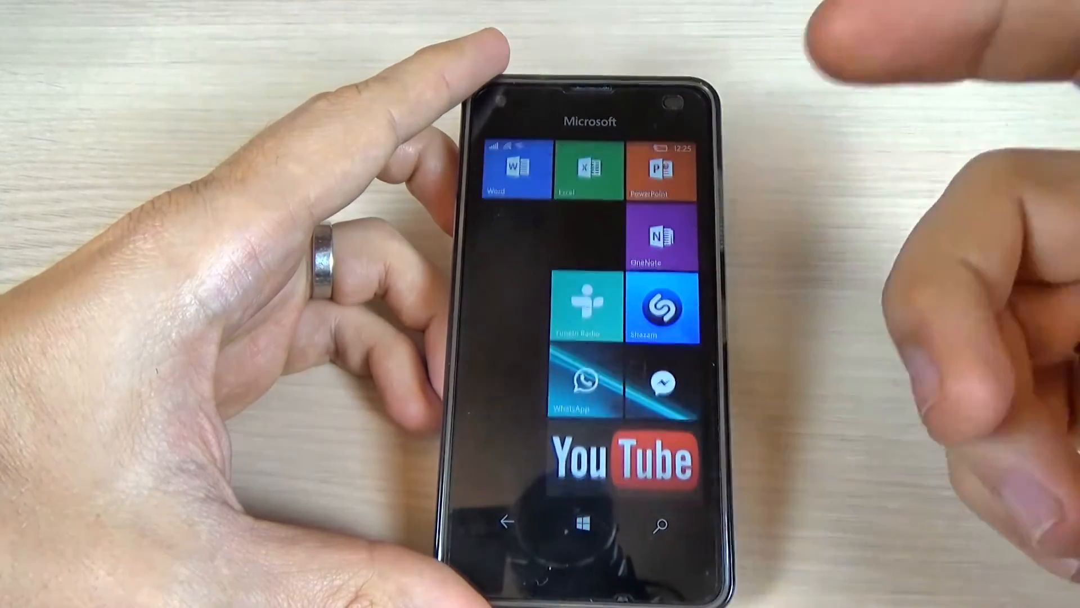
scroll("down", 3)
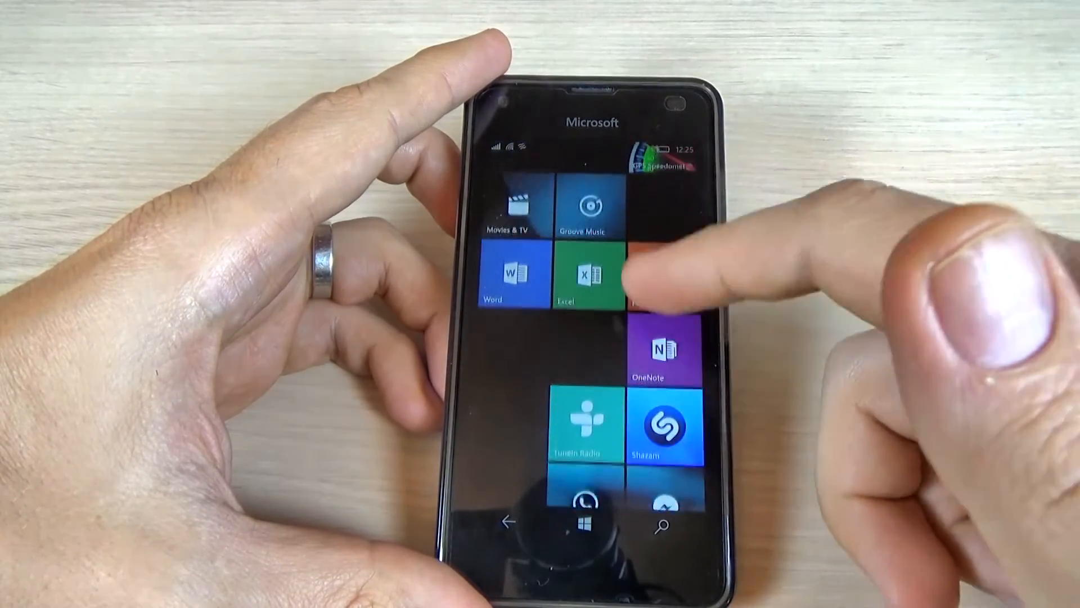
scroll("down", 3)
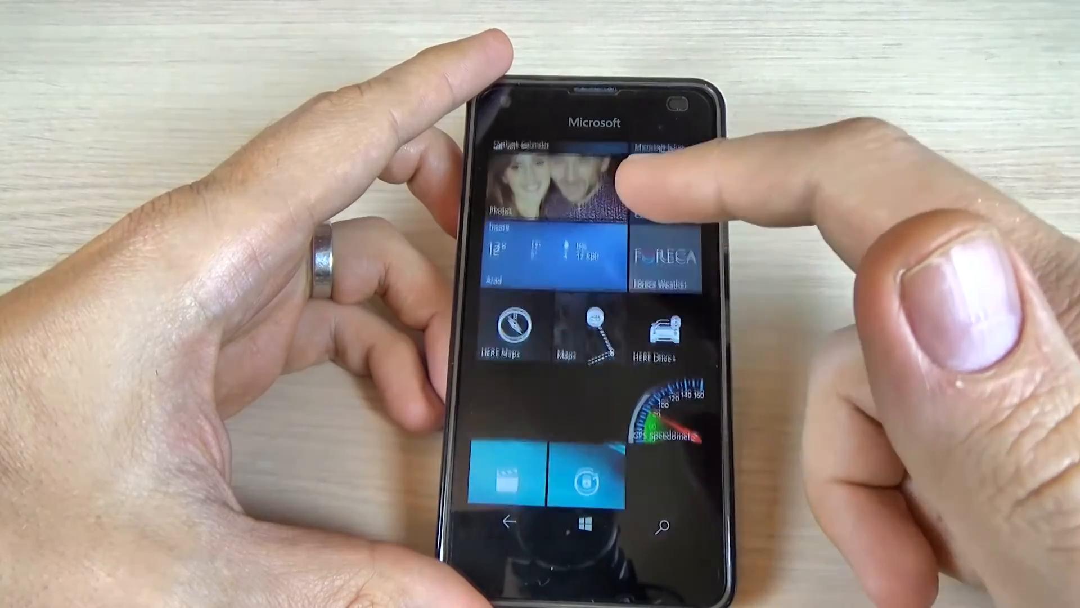
scroll("down", 3)
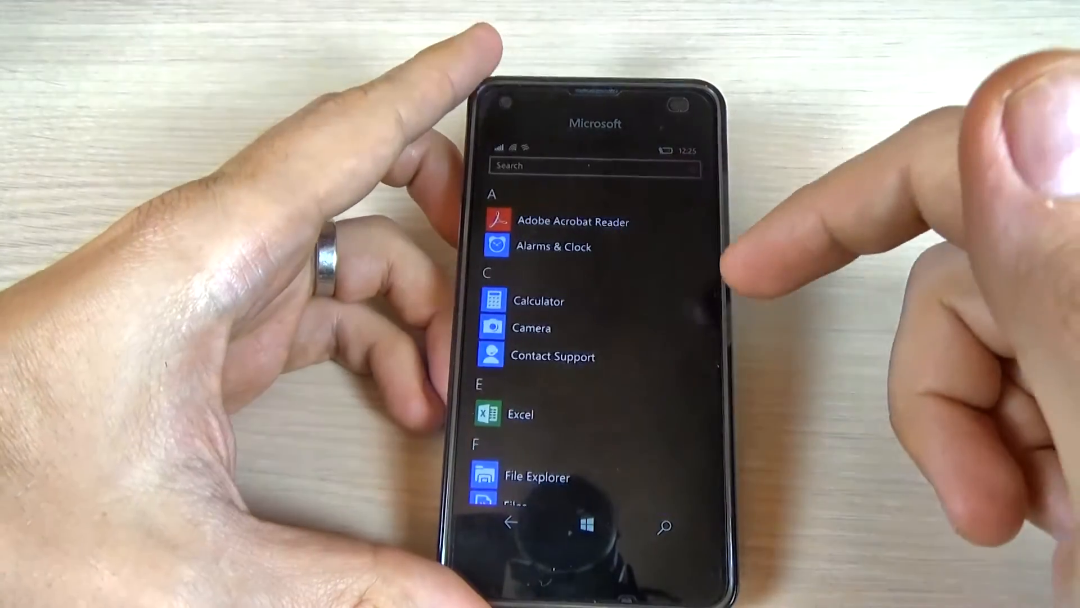
scroll("down", 3)
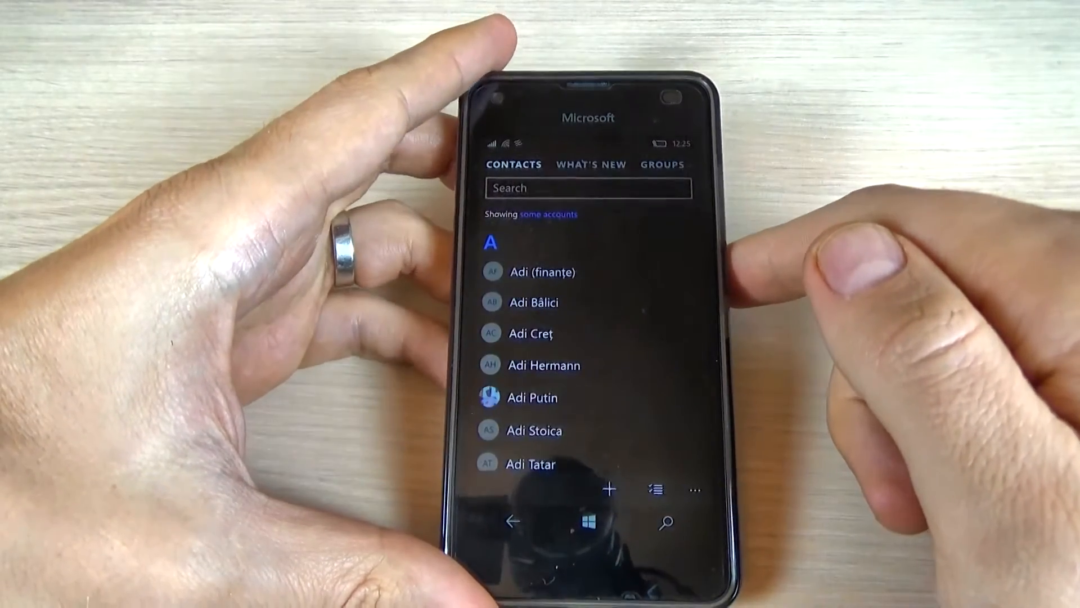
Scroll the Contacts list and create a new blank Outlook contact.
scroll("down", 3)
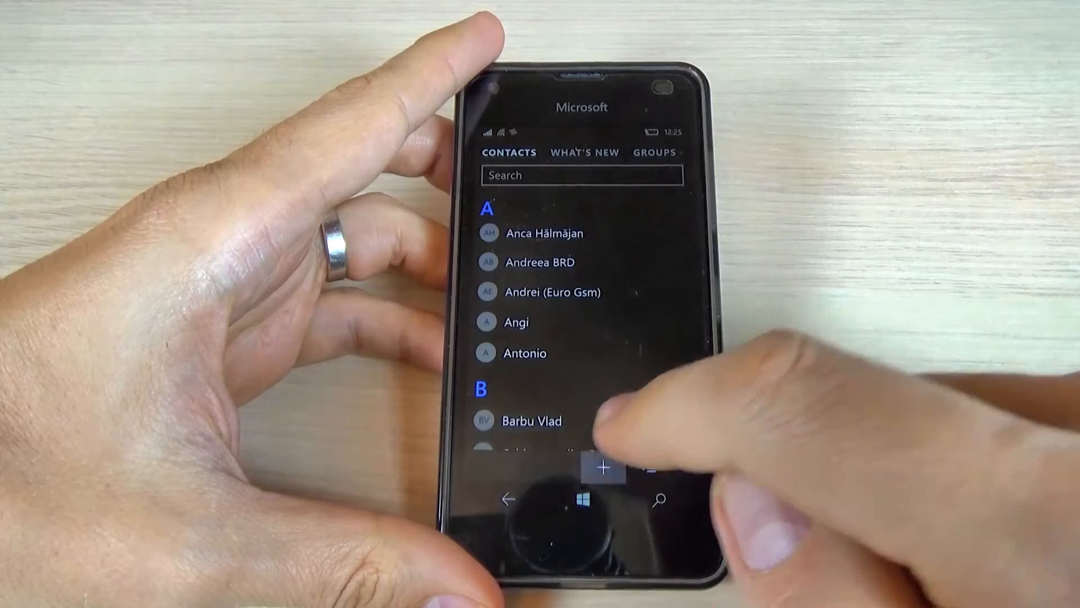
left_click(601, 468)
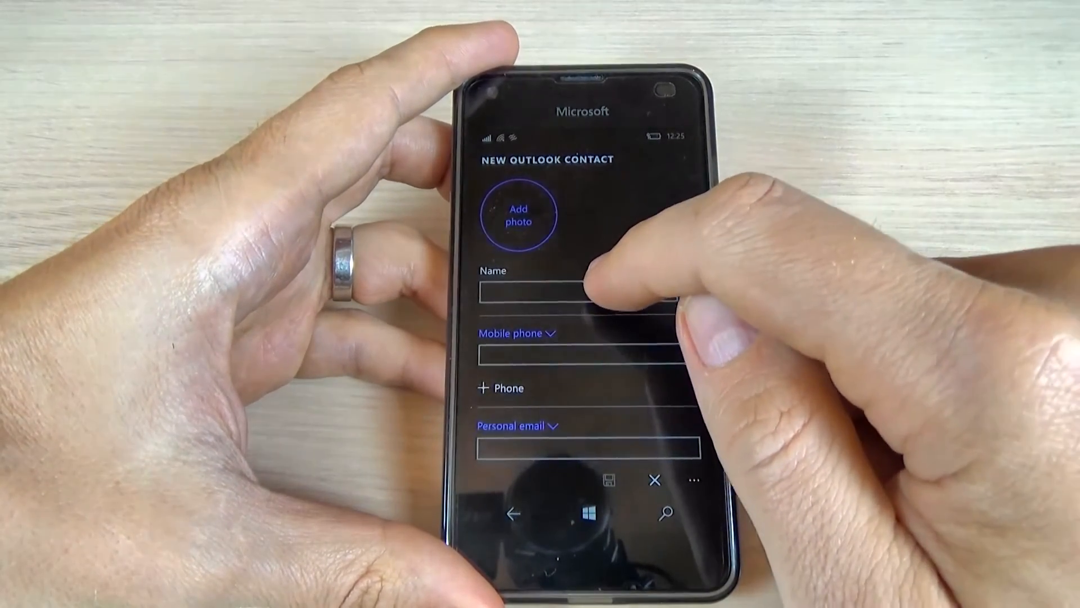
Type the name John Smith into the new contact's Name field.
left_click(582, 292)
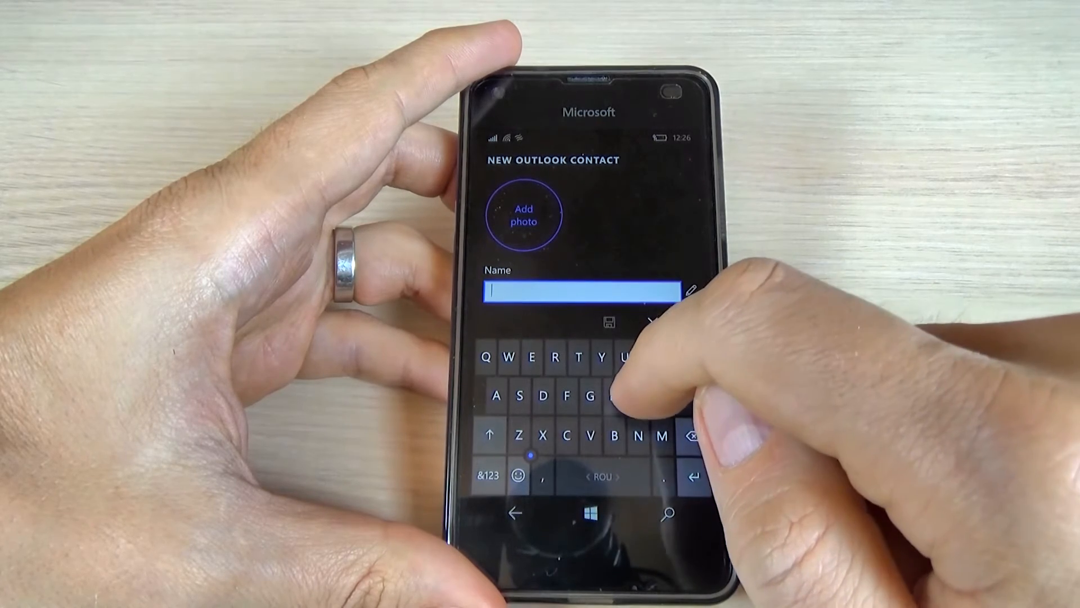
type("j")
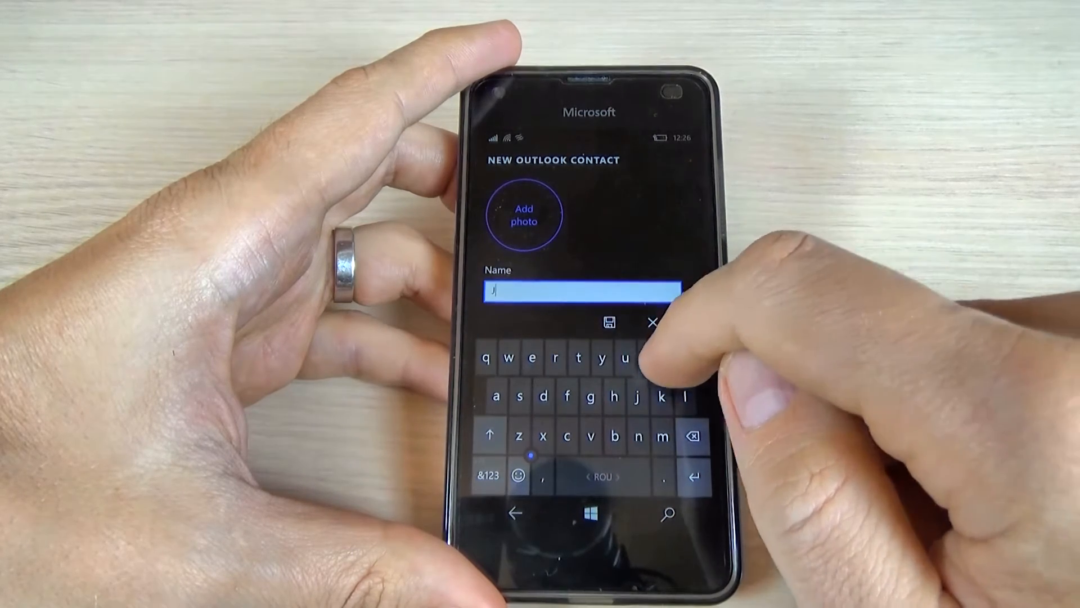
type("John")
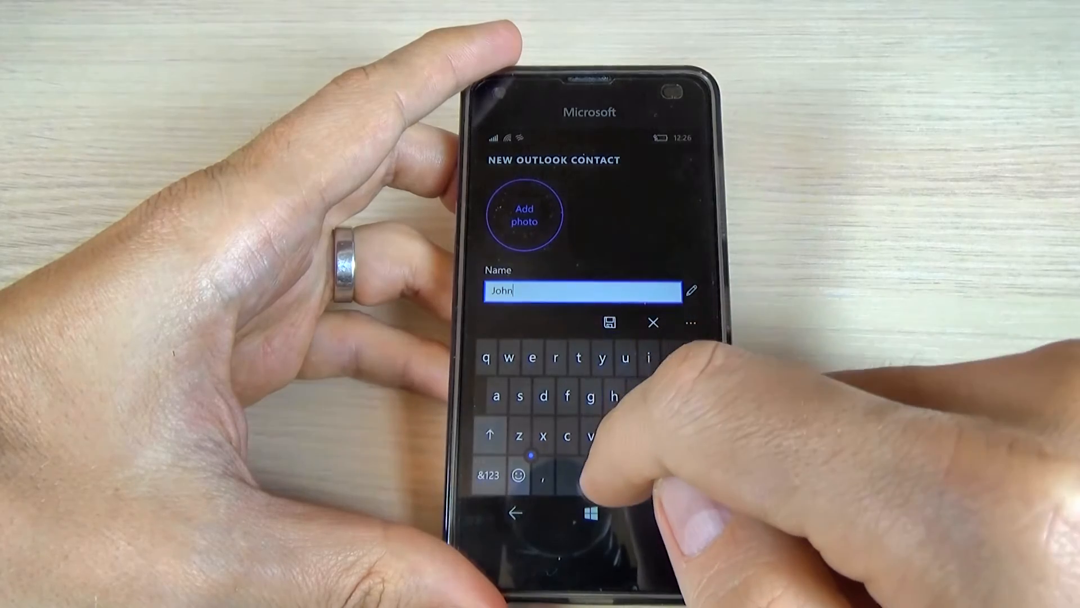
type("Smit")
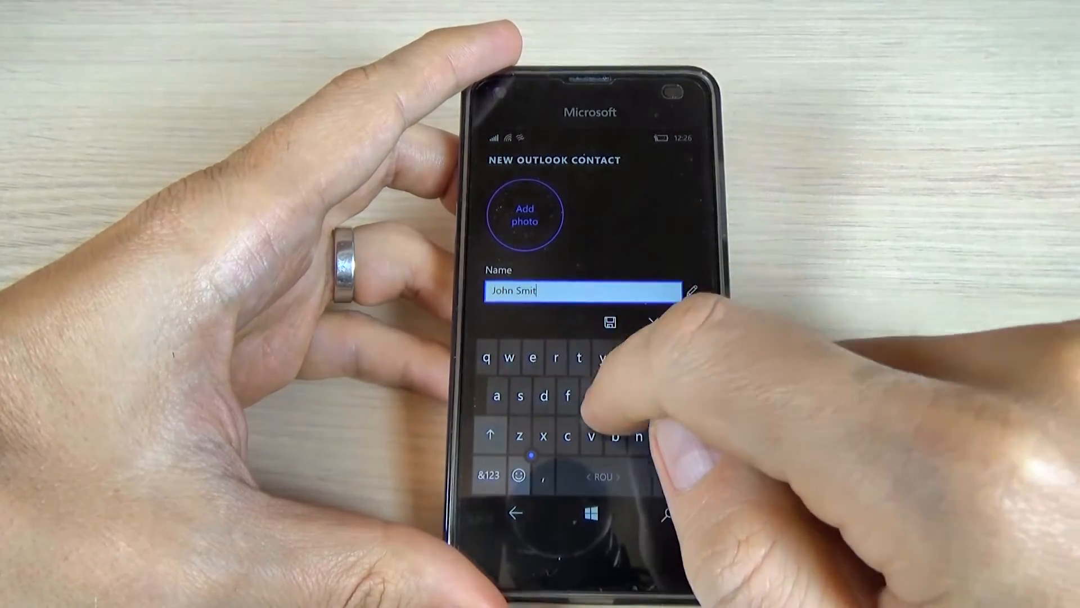
type("h")
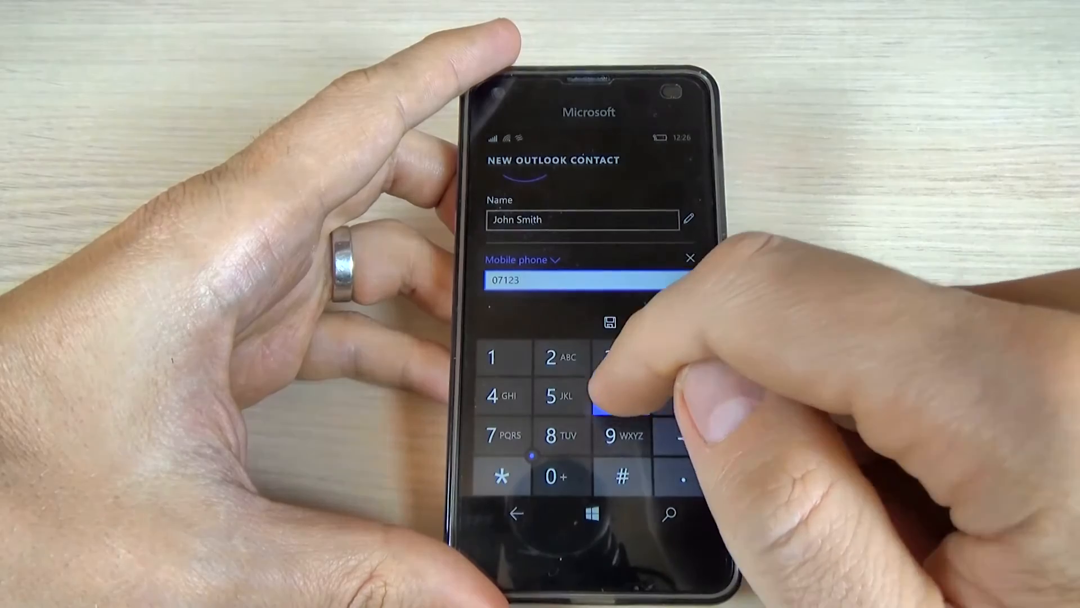
type("6952")
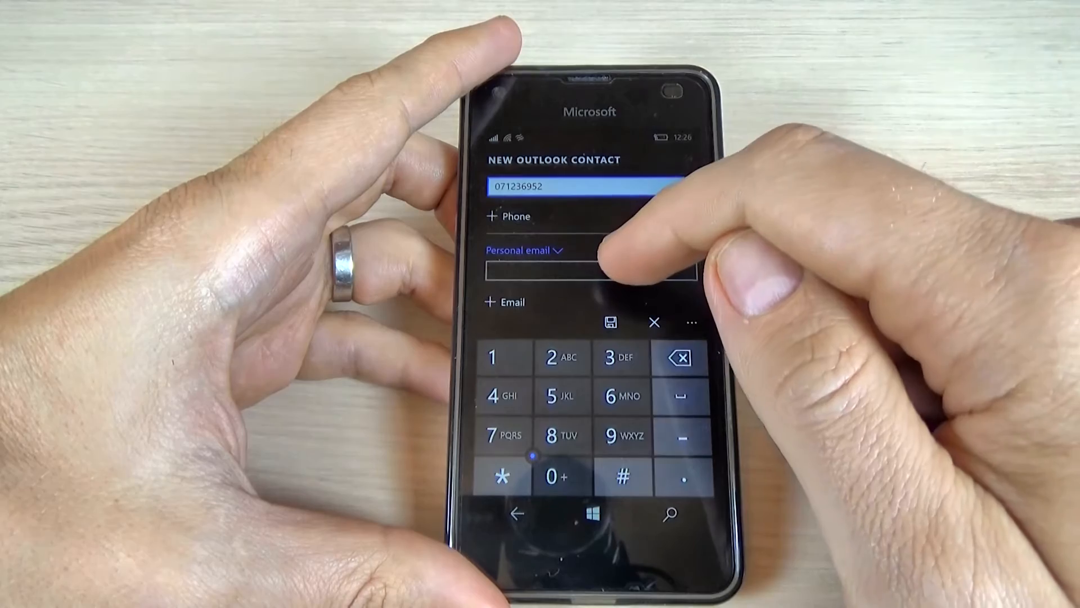
left_click(582, 270)
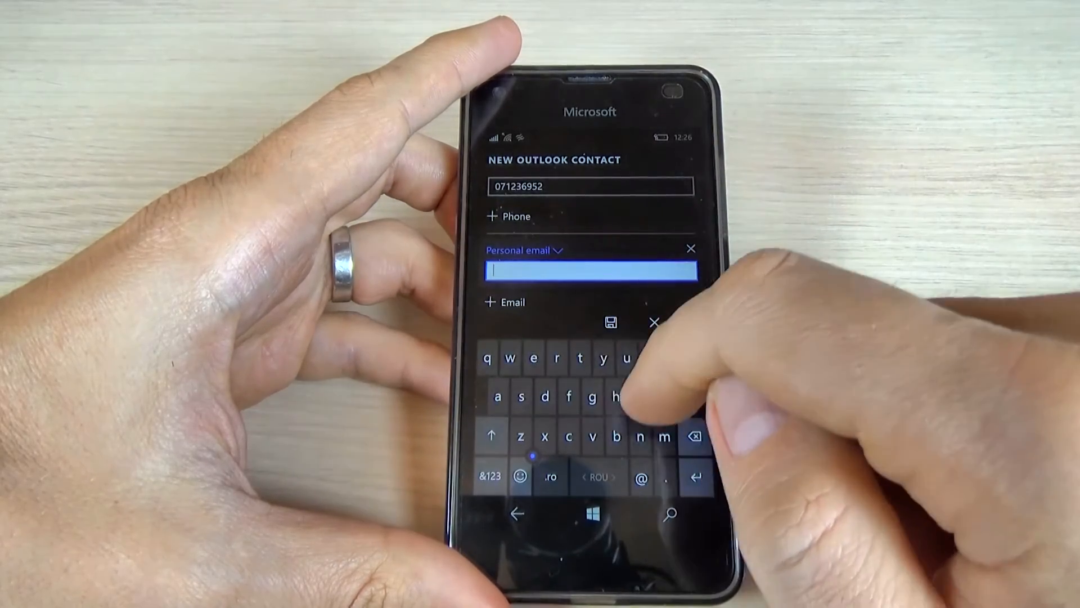
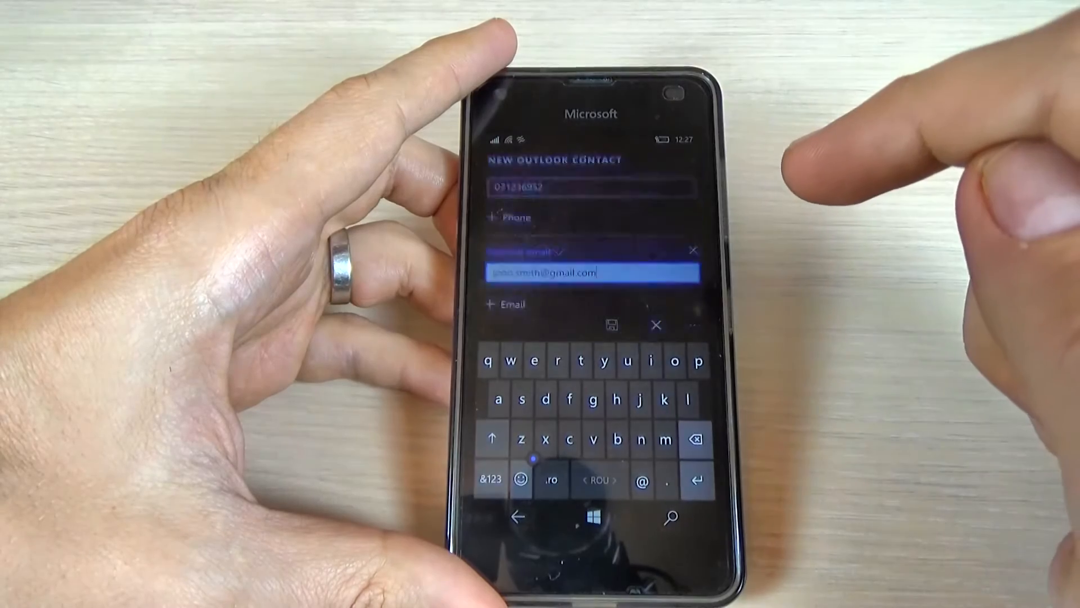
Save the contact, then search Contacts for 'J' to find John Smith.
left_click(612, 325)
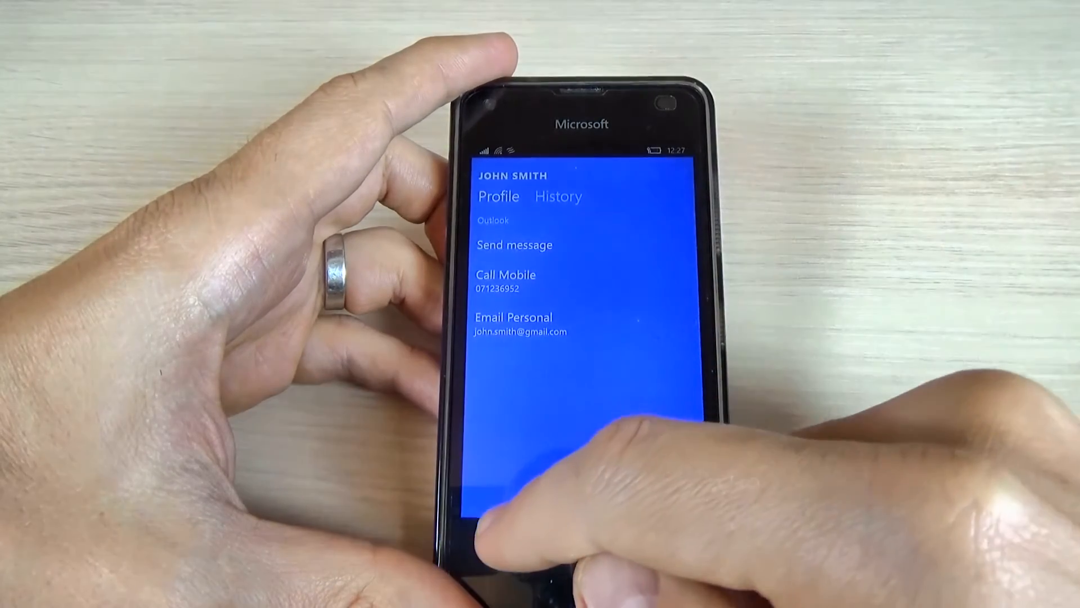
left_click(506, 534)
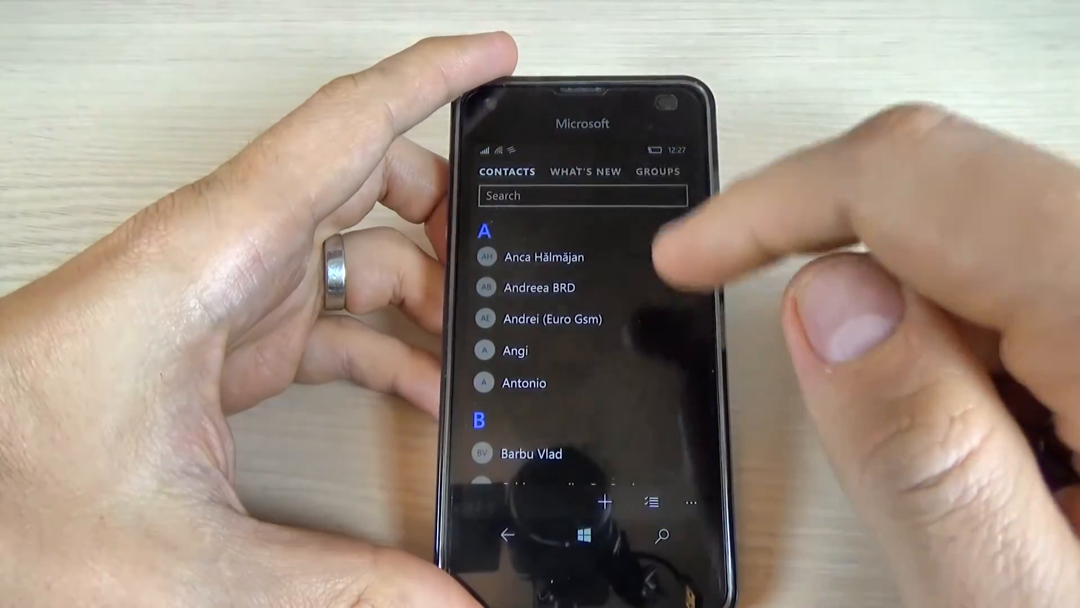
left_click(583, 195)
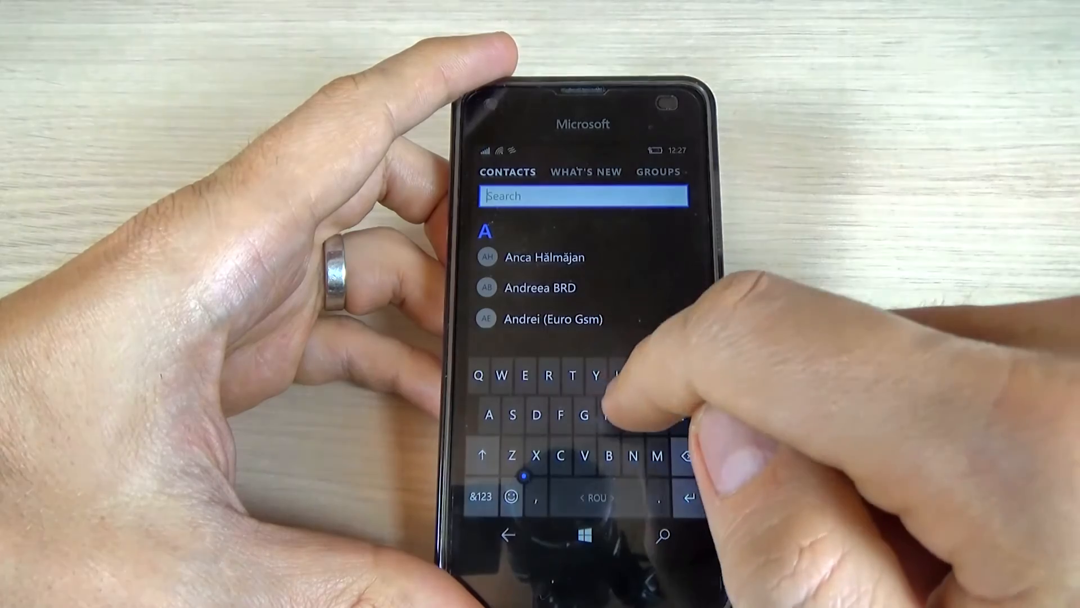
type("J")
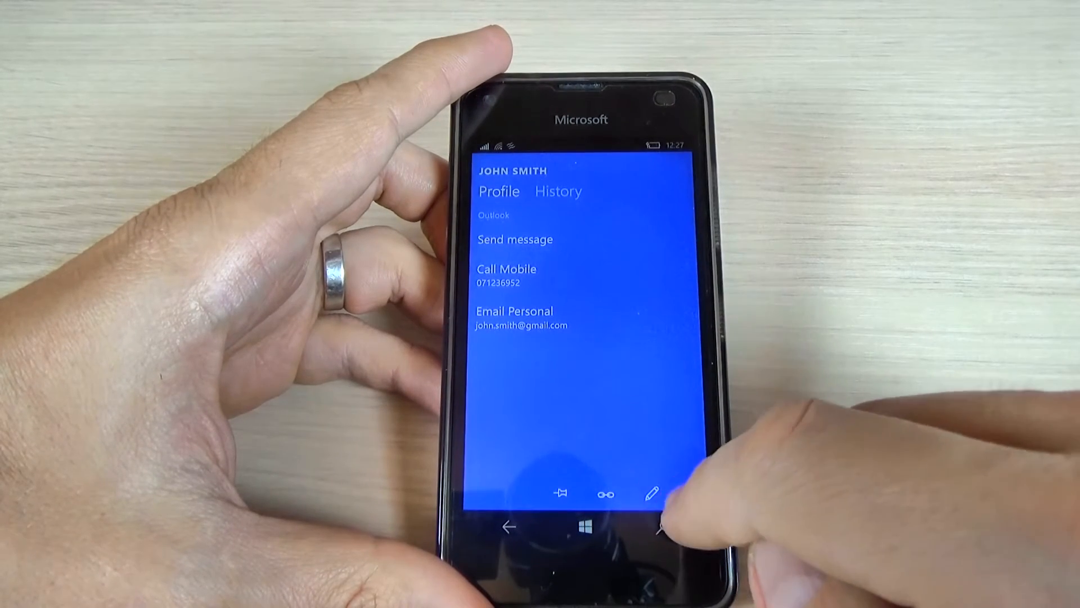
Edit John Smith and set the bald man's April 2016 portrait as his photo.
left_click(649, 494)
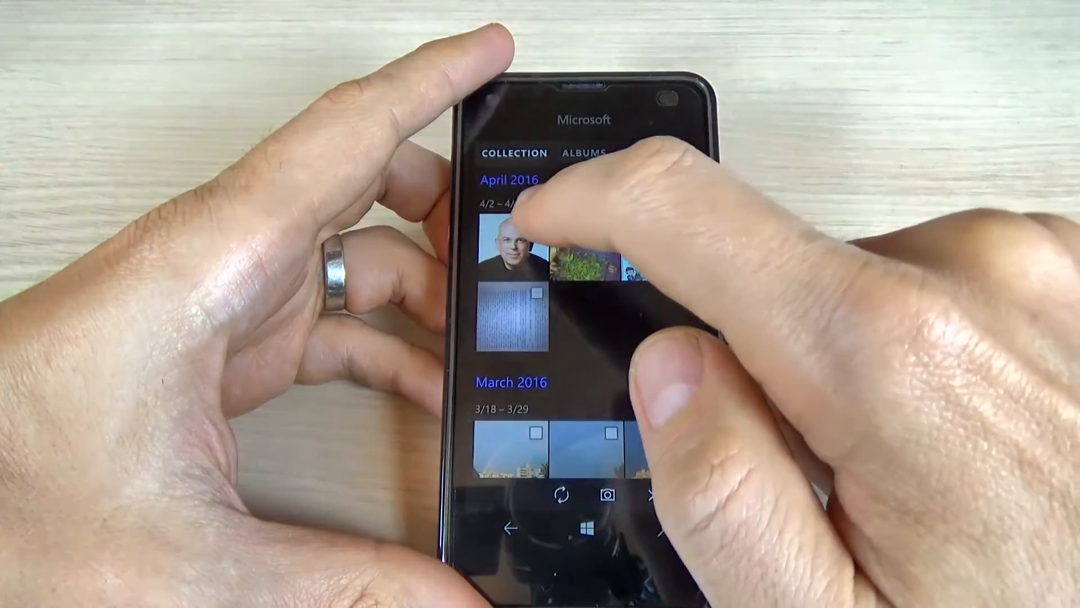
left_click(512, 248)
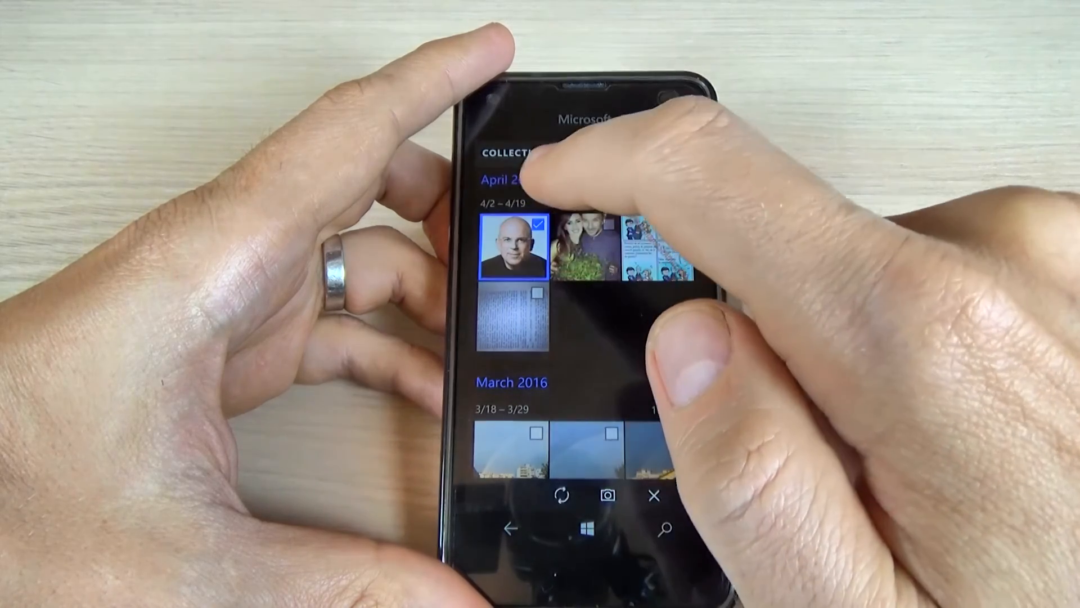
left_click(513, 246)
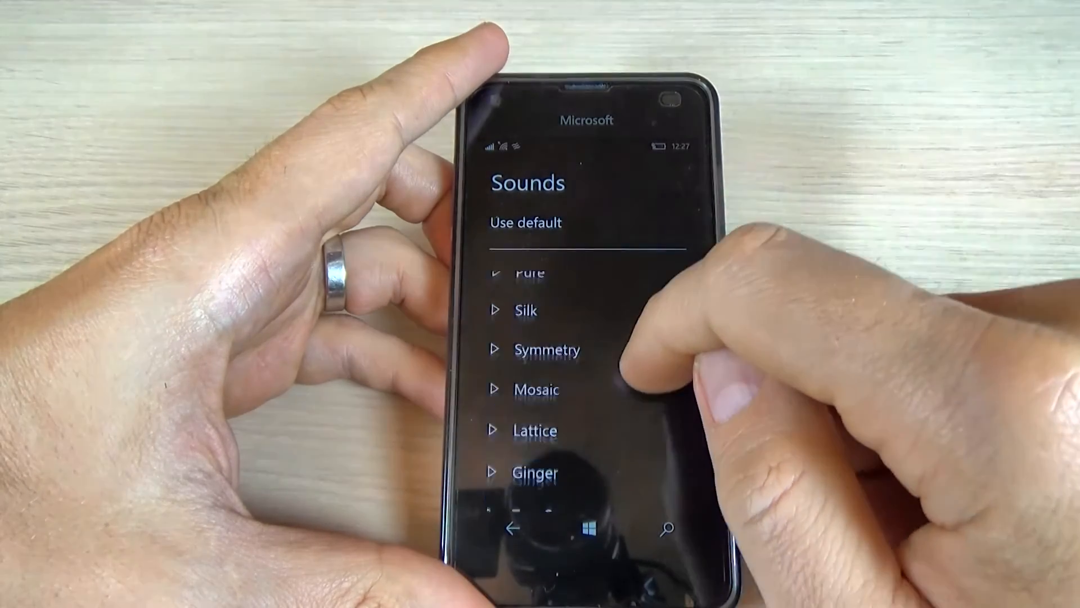
Scroll the Sounds list and pick Ginger as John Smith's ringtone.
scroll("down", 3)
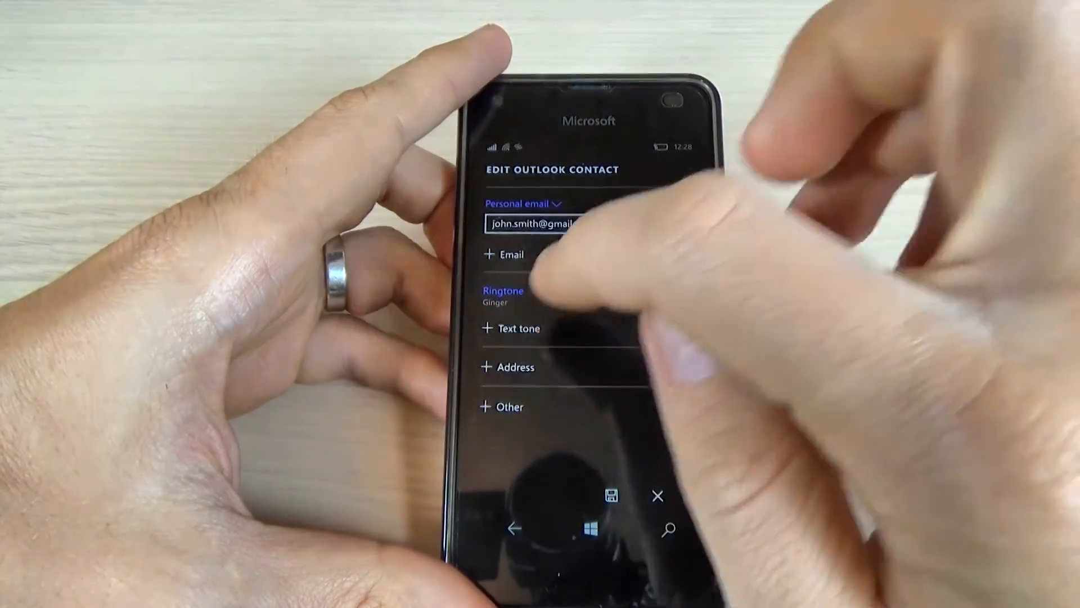
left_click(516, 367)
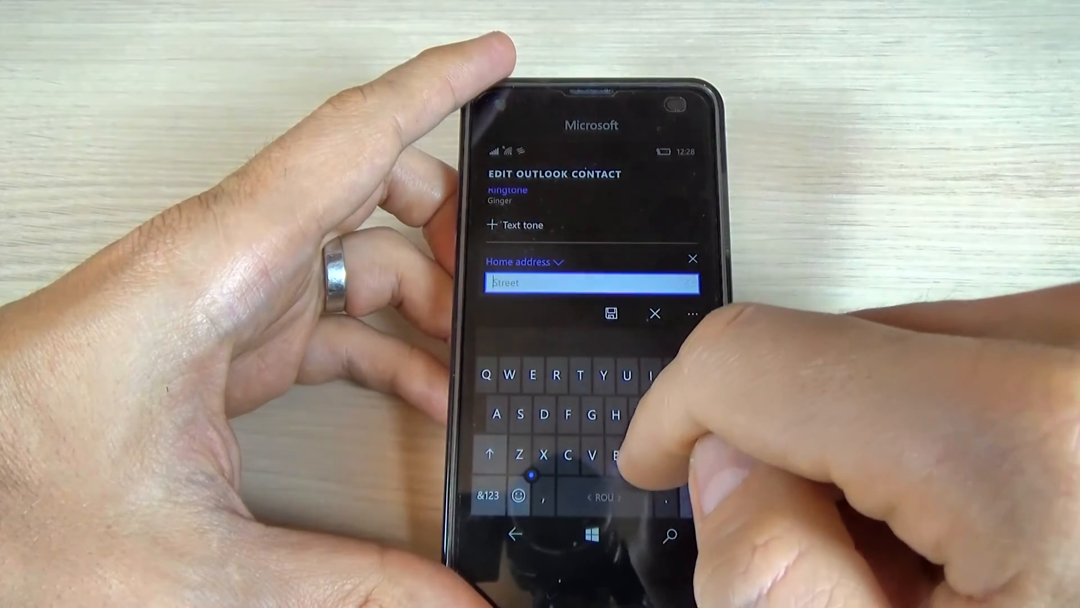
type("Napoleon")
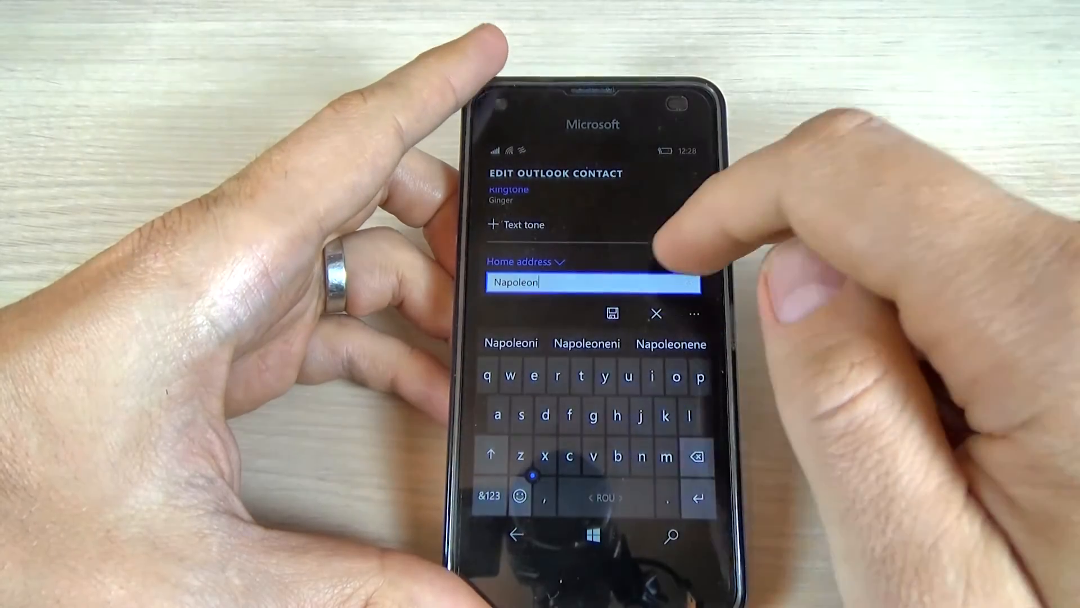
key("space")
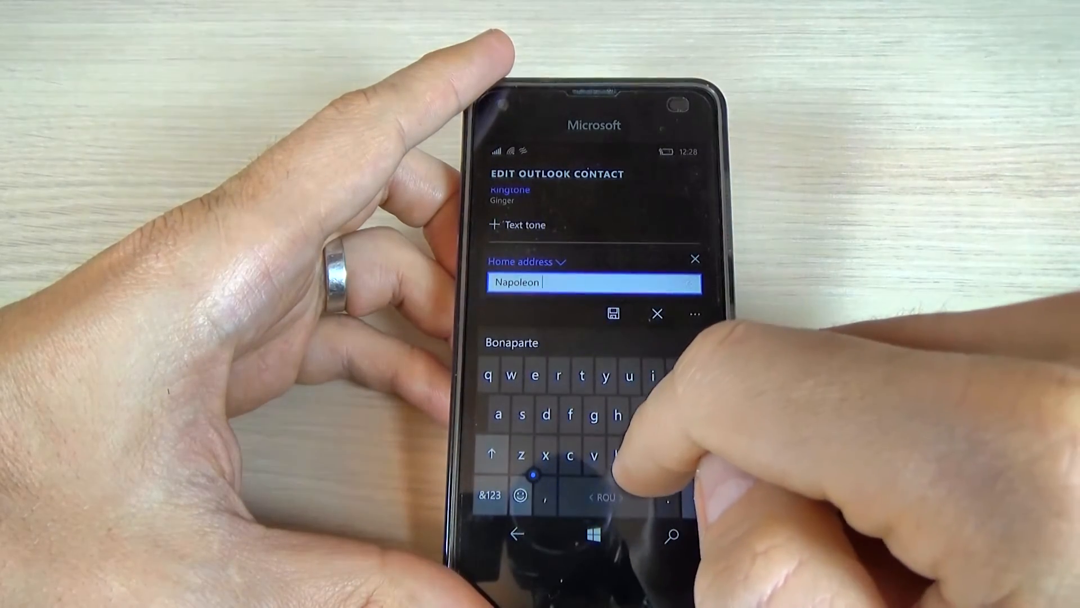
type("n")
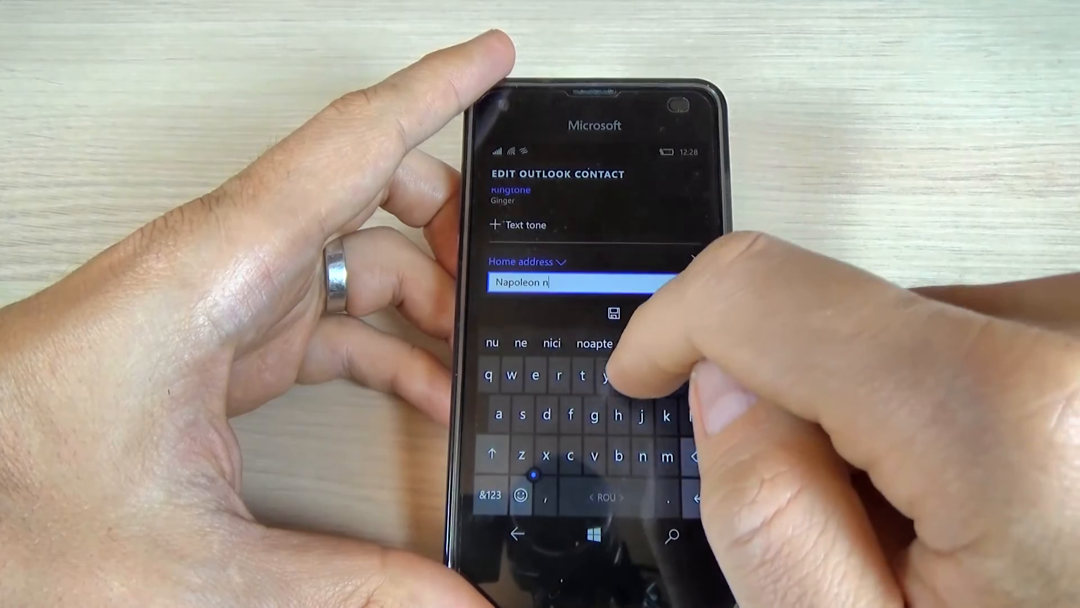
type("umber")
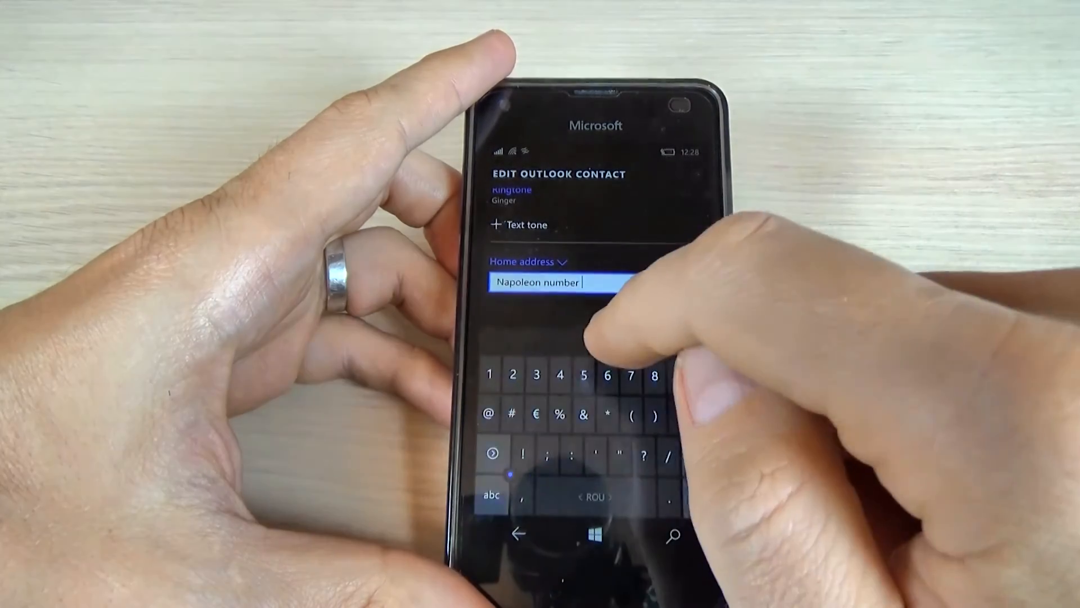
type("5")
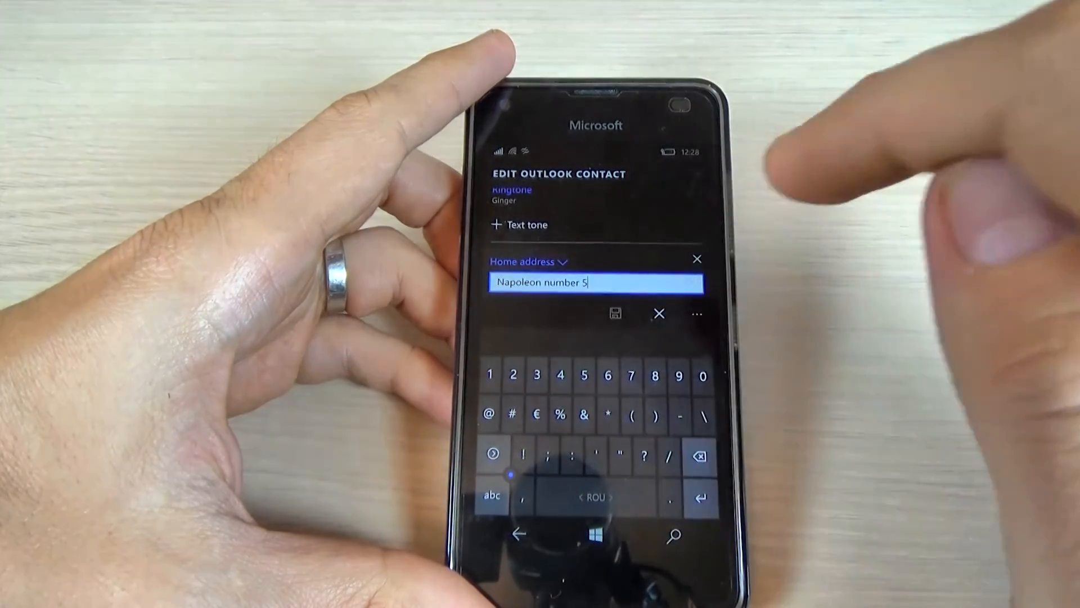
left_click(613, 313)
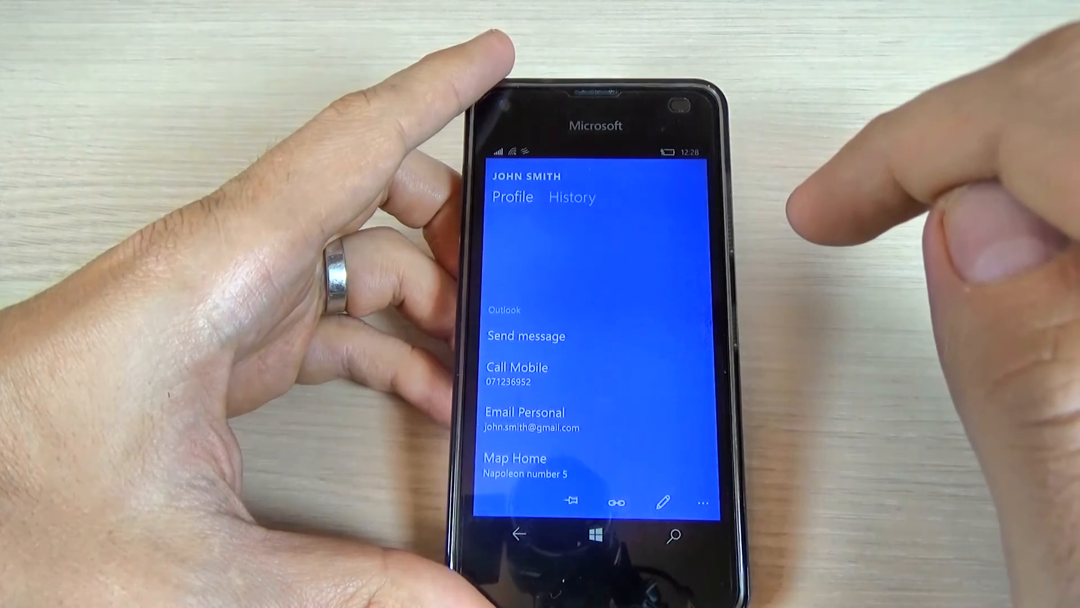